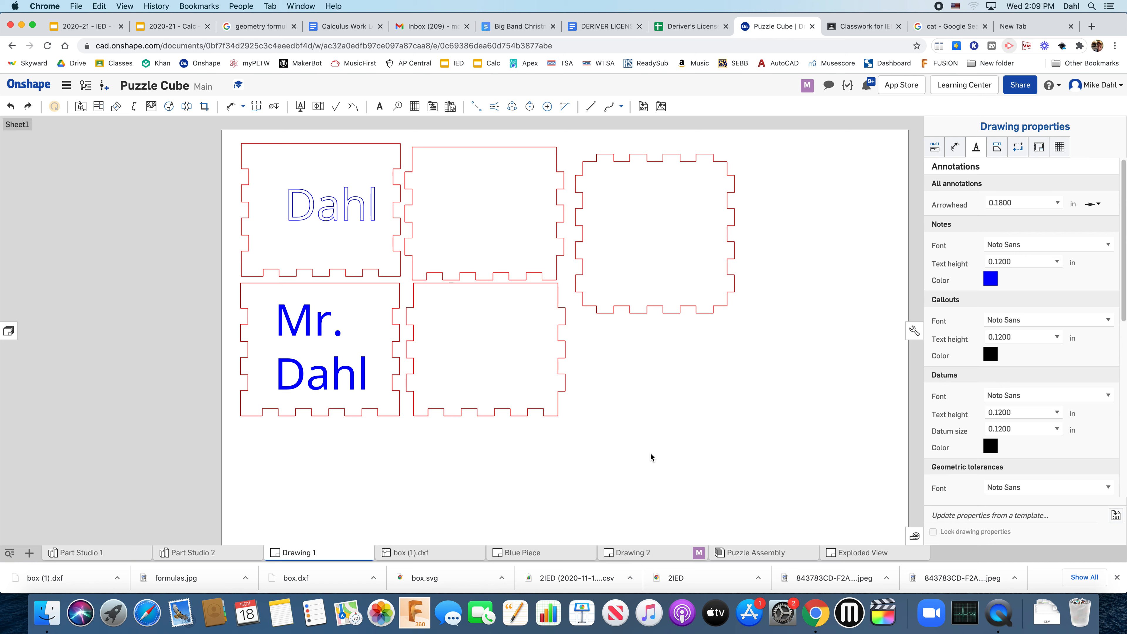
Start the Insert image tool, bringing up the empty Select an image panel.
click(654, 232)
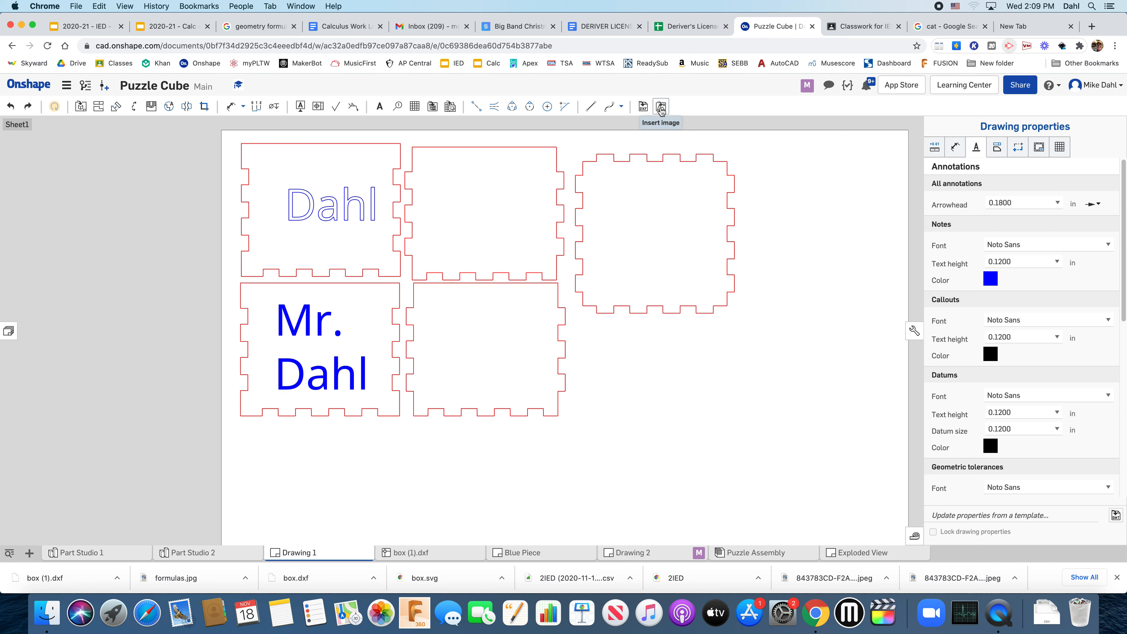
click(660, 106)
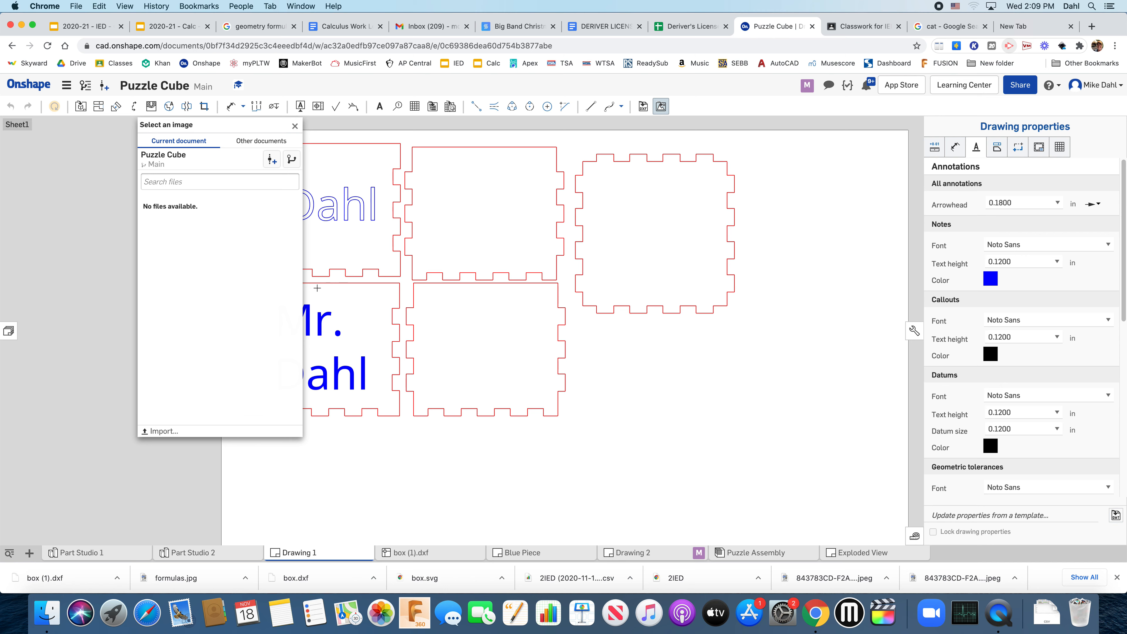
mouse_move(160, 431)
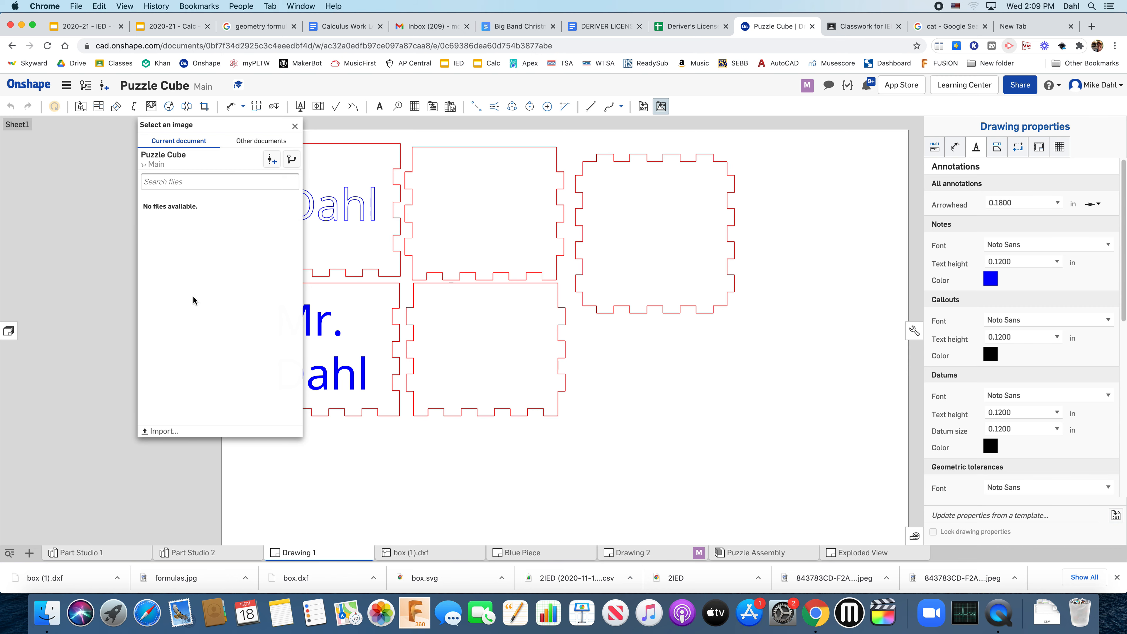
mouse_move(920, 12)
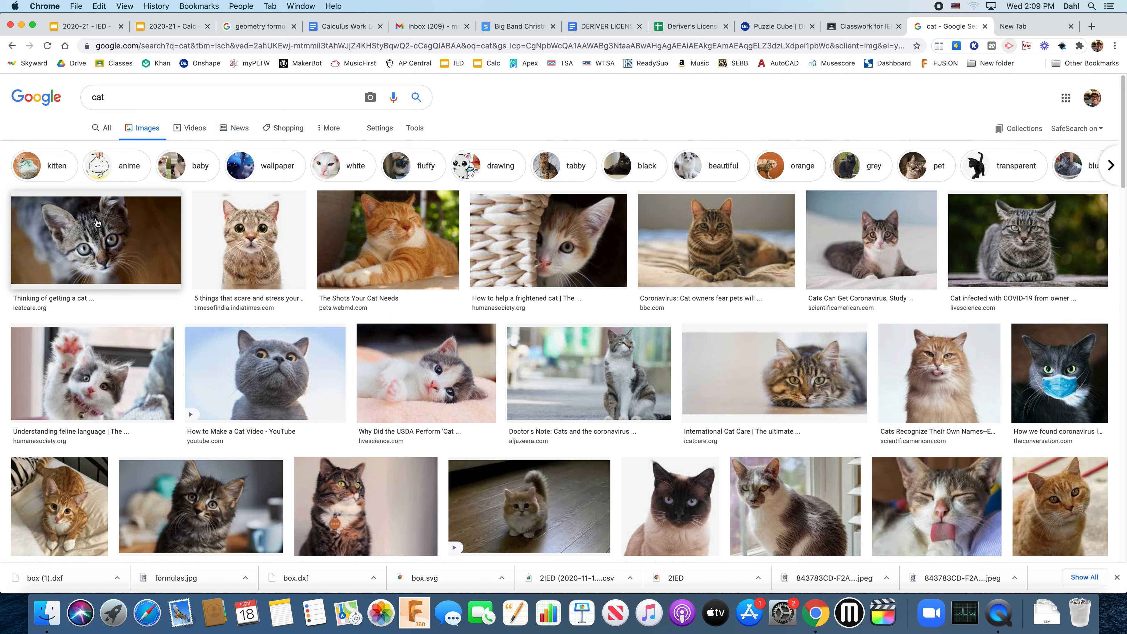
mouse_move(128, 229)
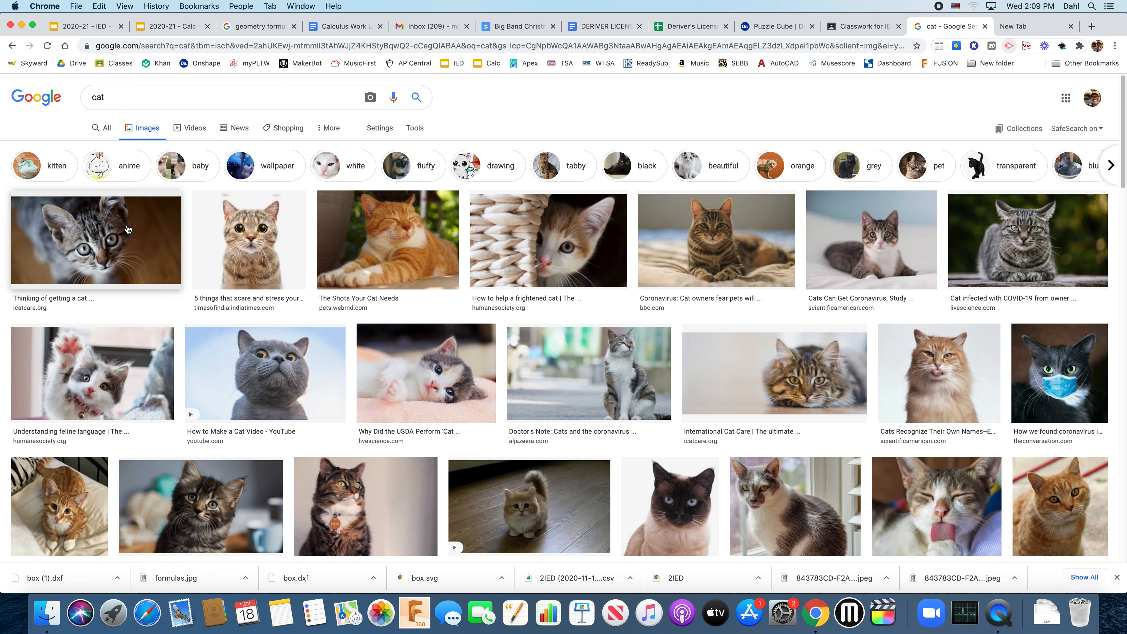
mouse_move(243, 245)
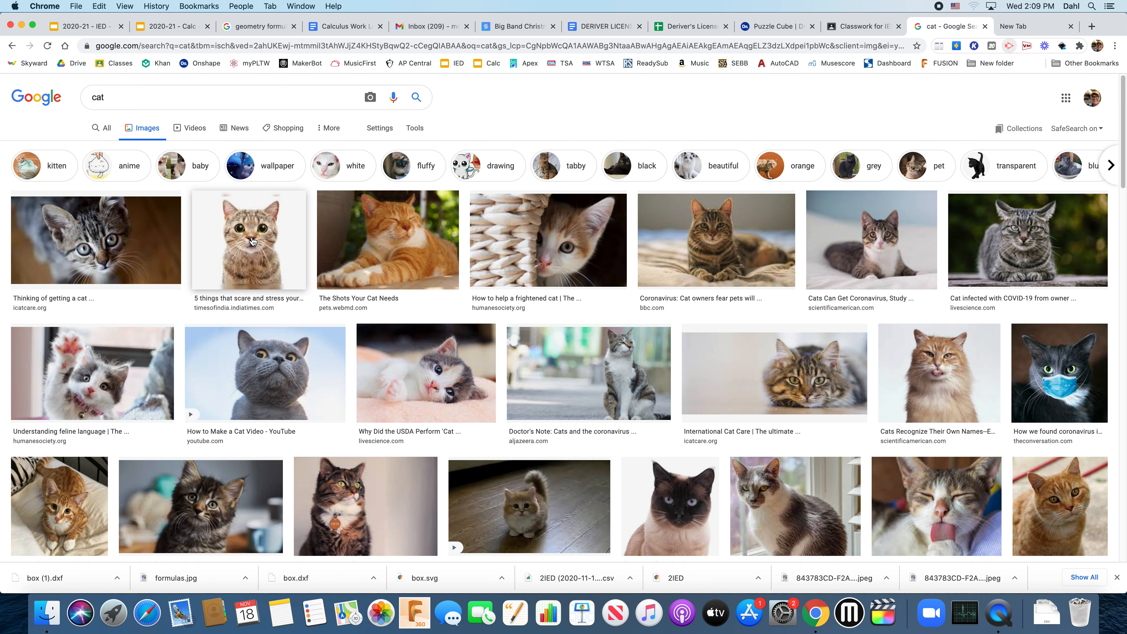
mouse_move(252, 237)
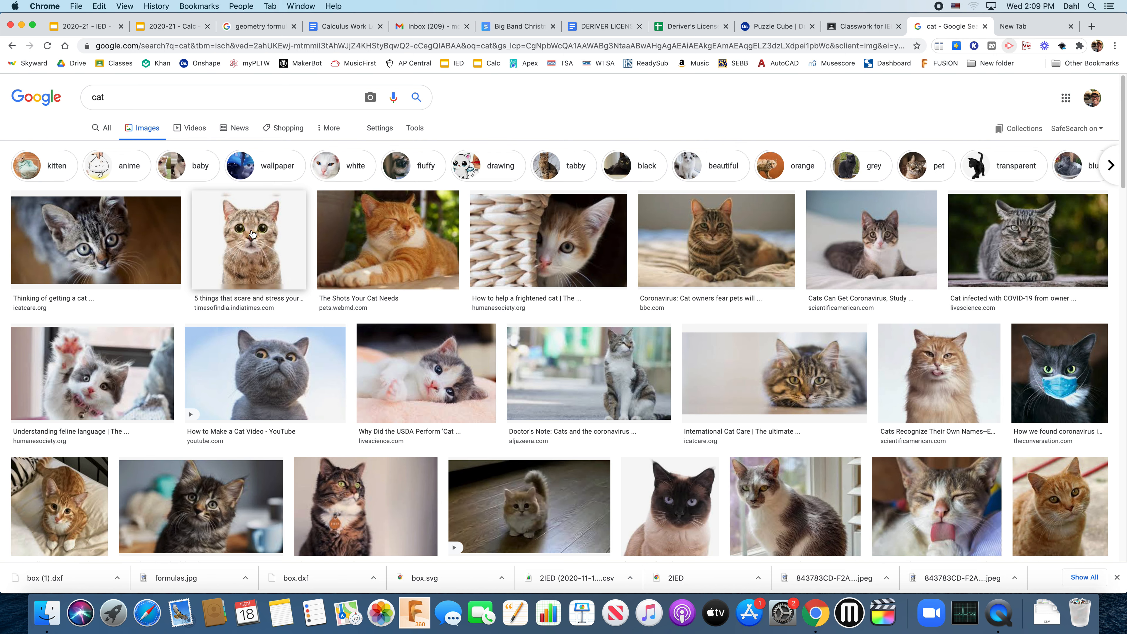
mouse_move(439, 188)
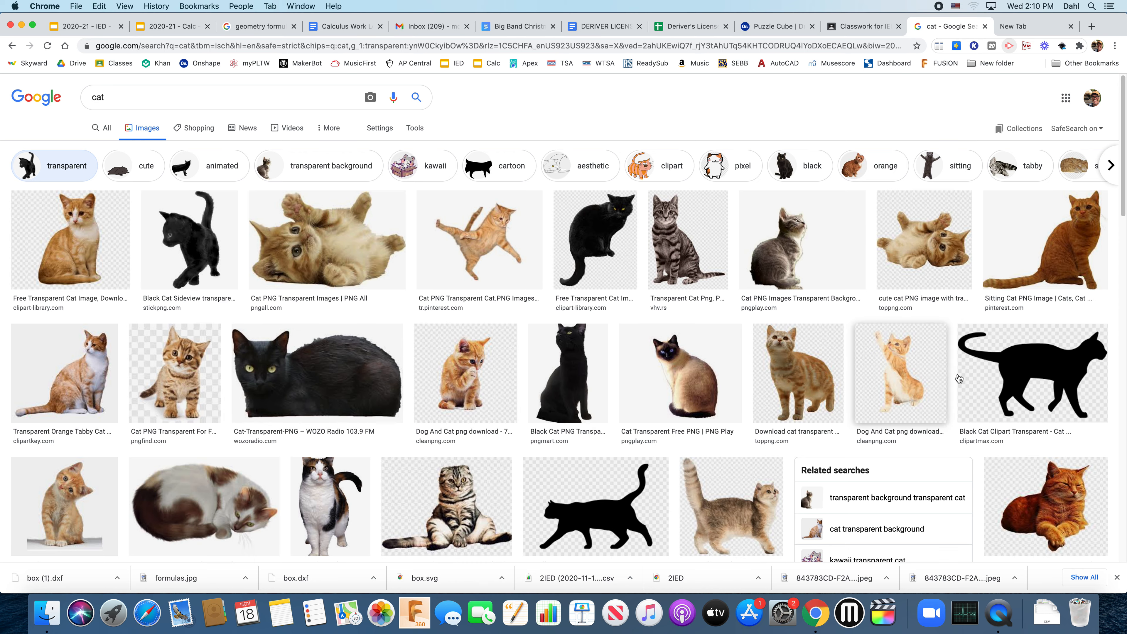
Scroll through the transparent-background cat image results.
scroll(down, 3)
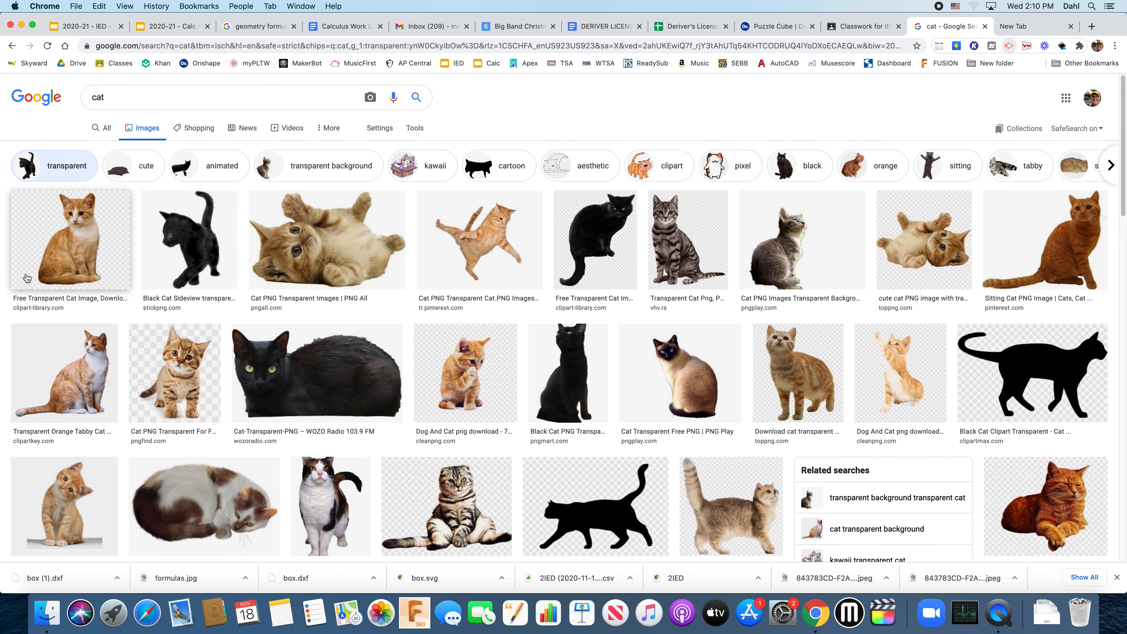
mouse_move(272, 300)
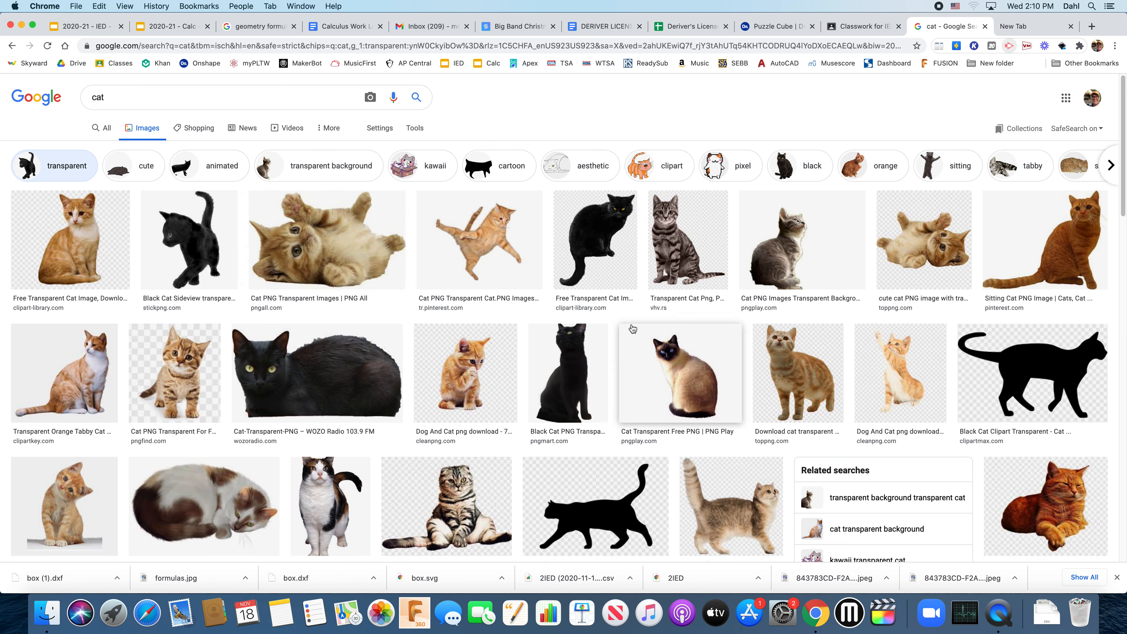
mouse_move(87, 288)
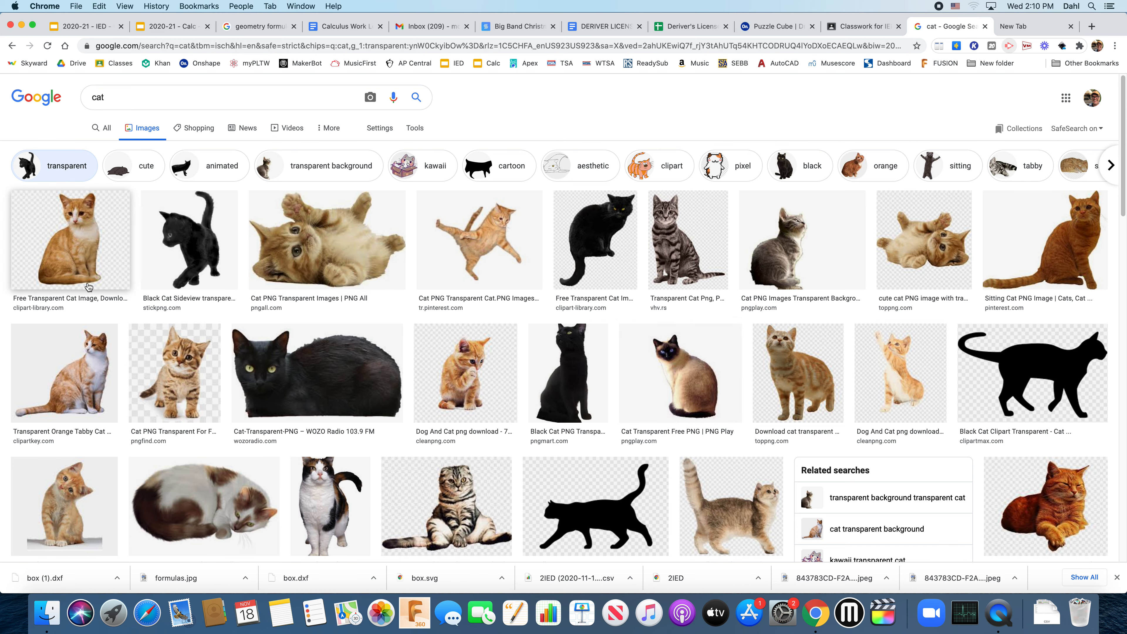
Save the kitten-on-its-back picture to the computer as kitty.png.
click(327, 241)
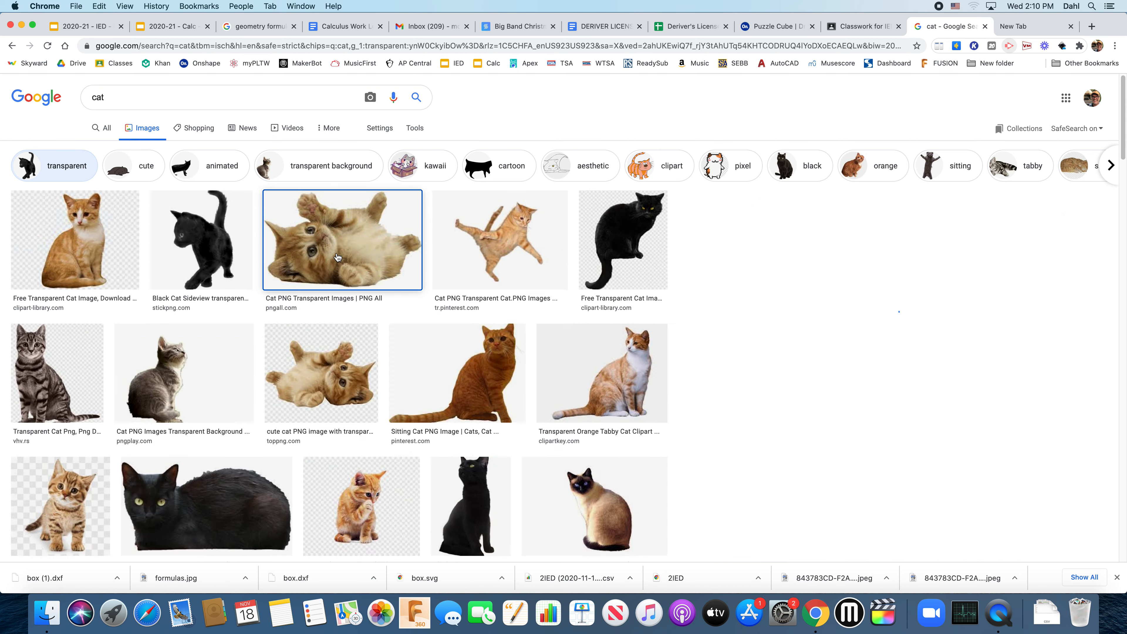
click(342, 240)
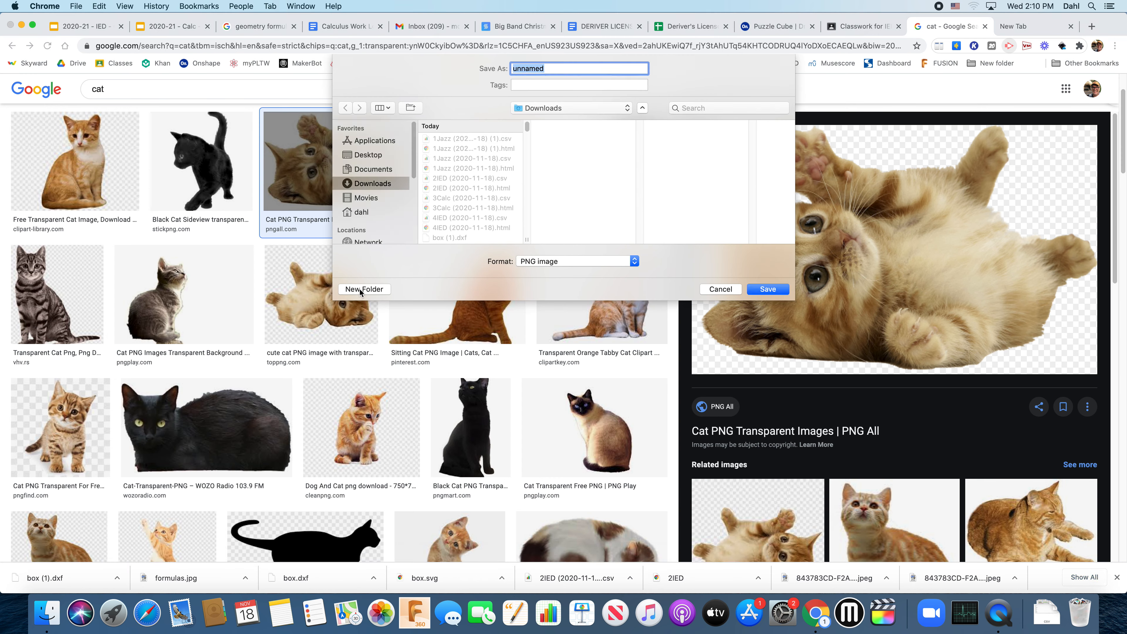
text(kitty)
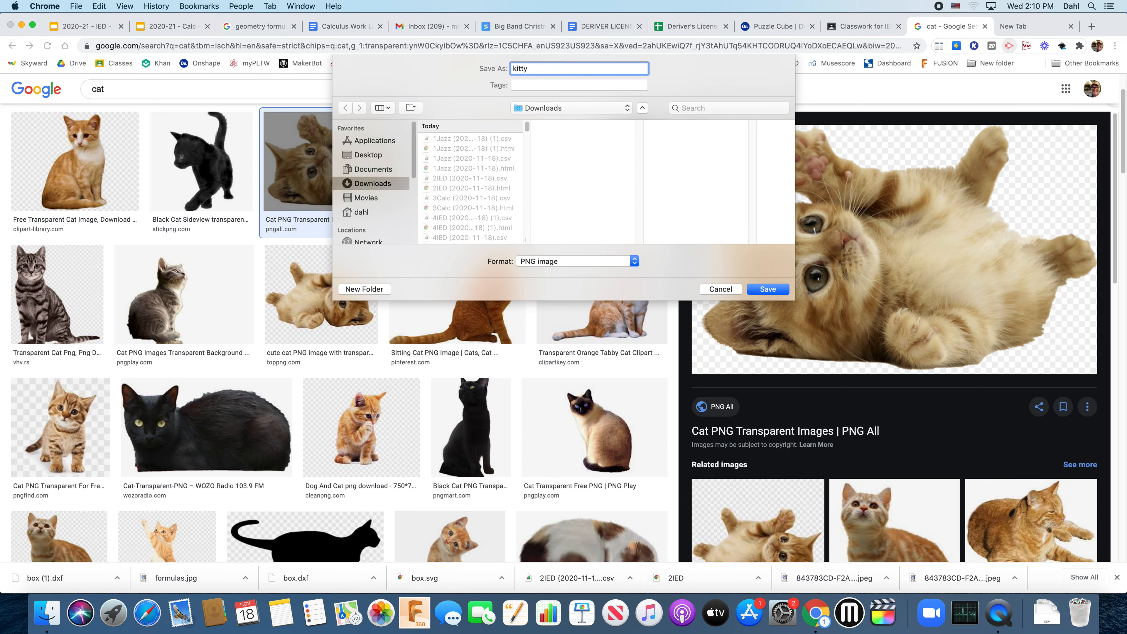
click(720, 289)
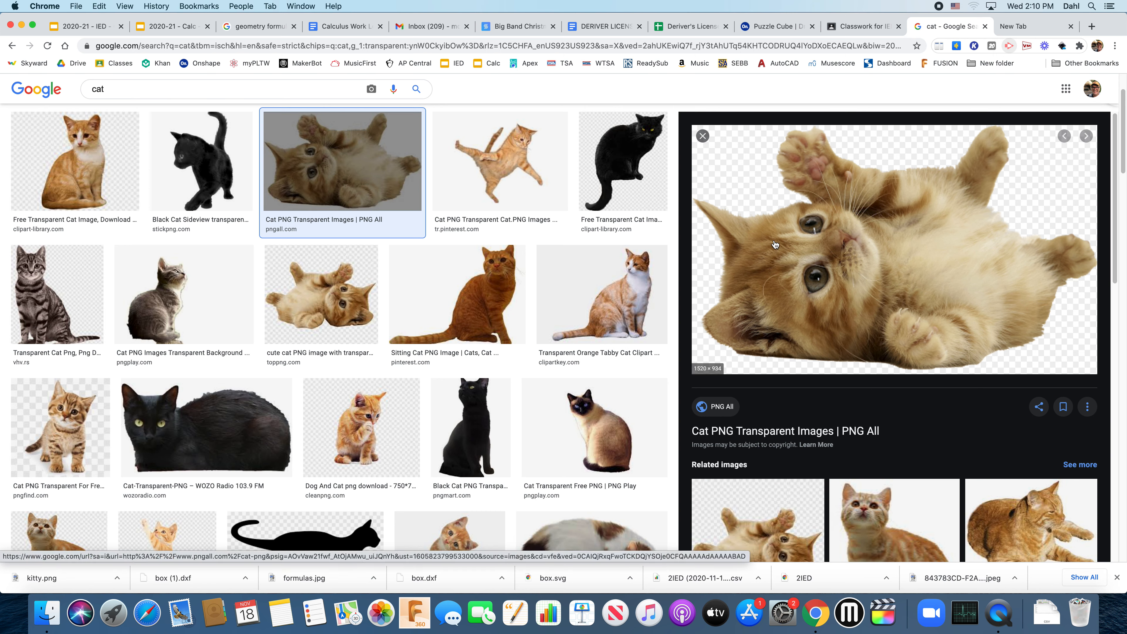
mouse_move(397, 239)
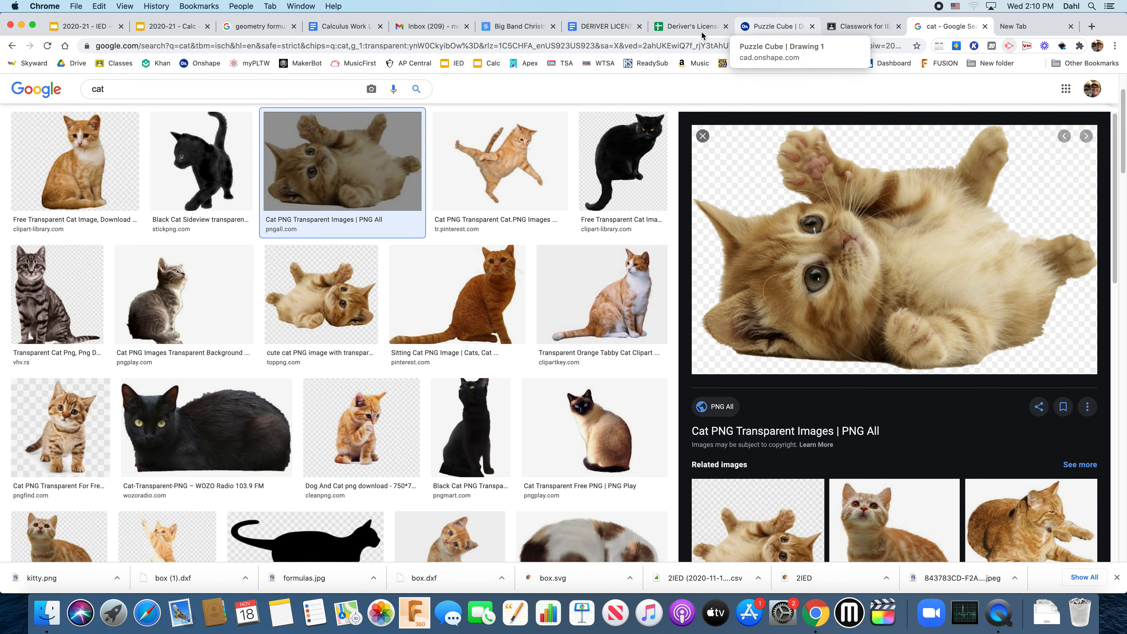
Back in the Puzzle Cube drawing, import kitty.png from Downloads into the document.
click(776, 26)
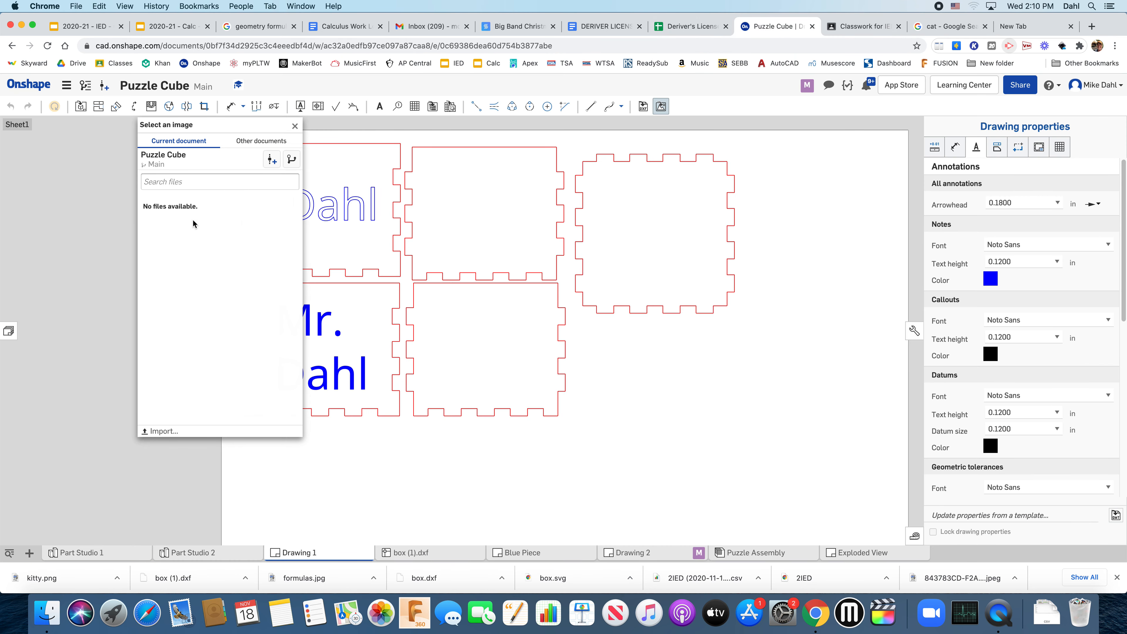
click(161, 430)
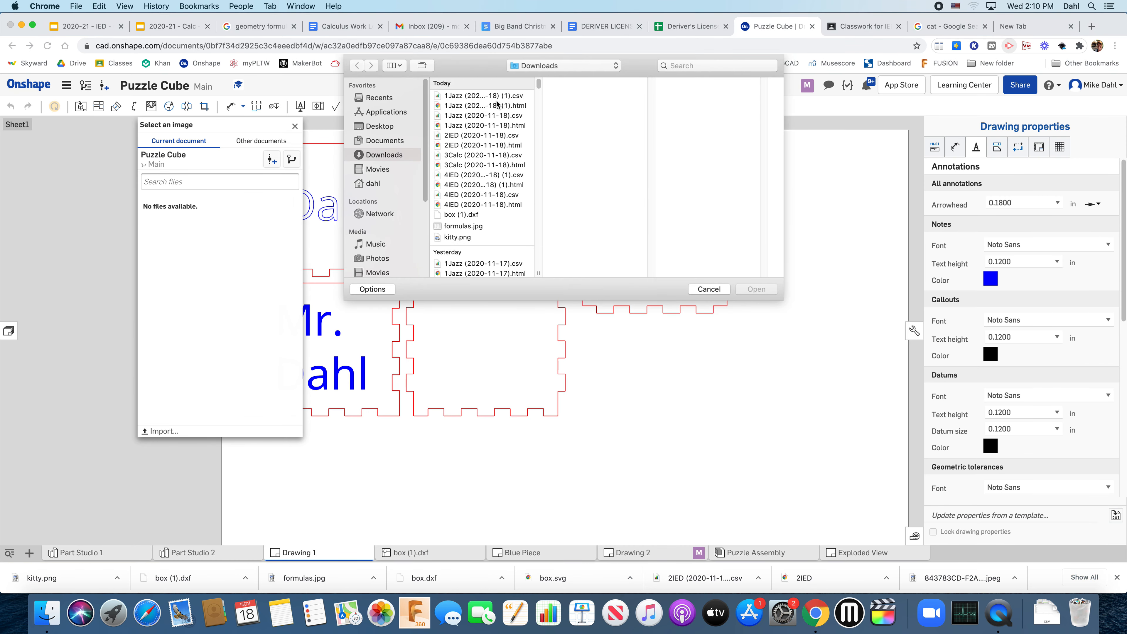
mouse_move(514, 100)
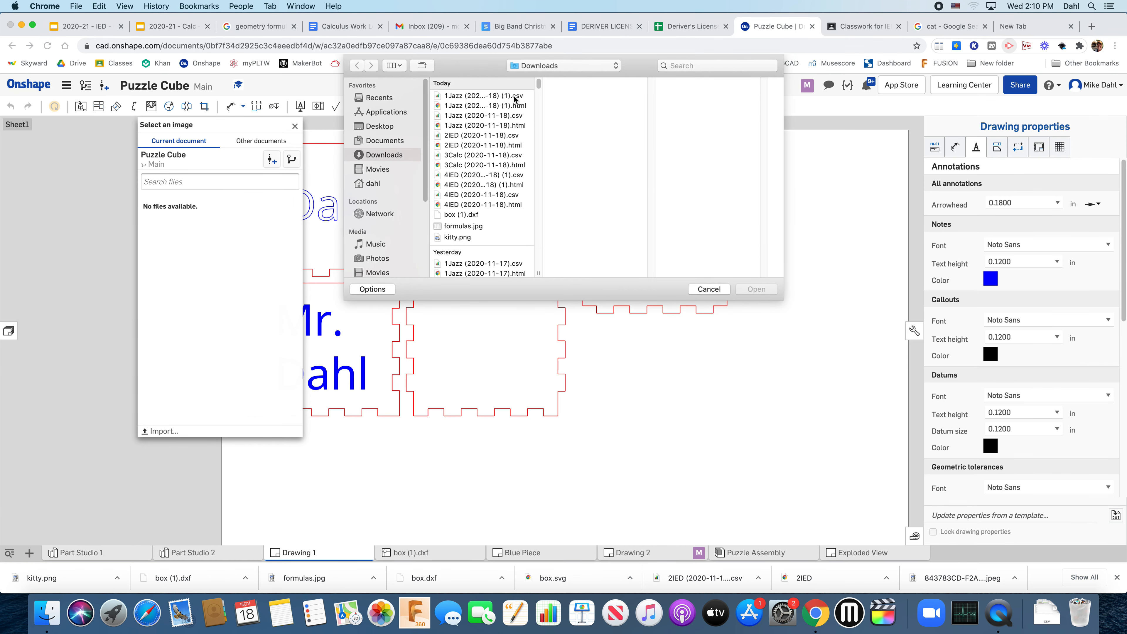
click(707, 289)
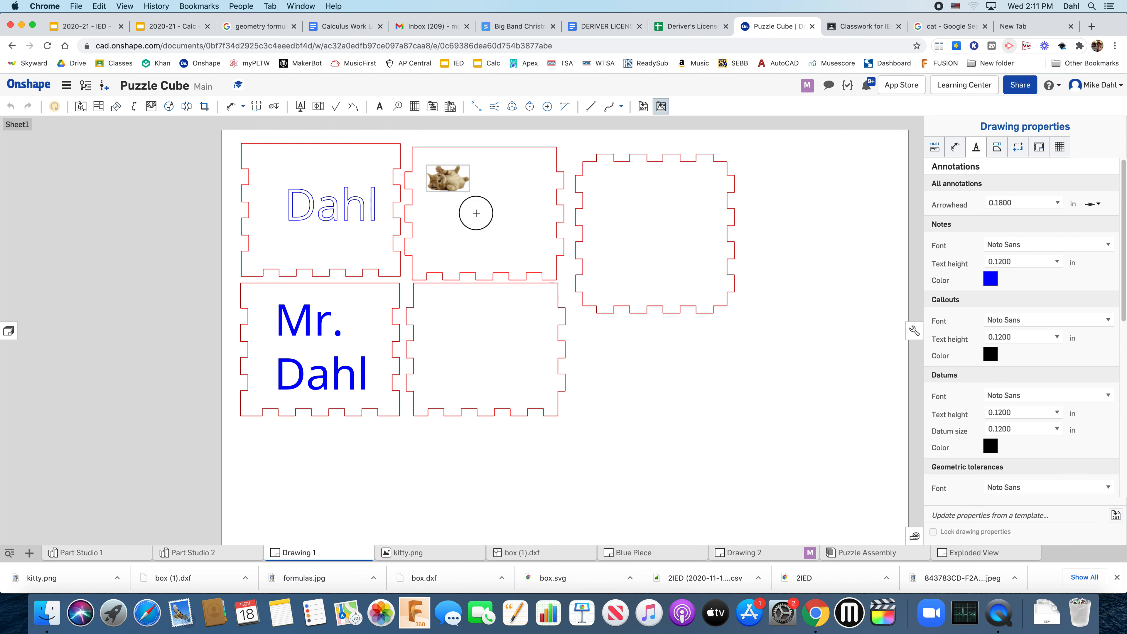
Stretch and place the kitten to fill the top-middle face outline, then select it.
drag(475, 212, 545, 264)
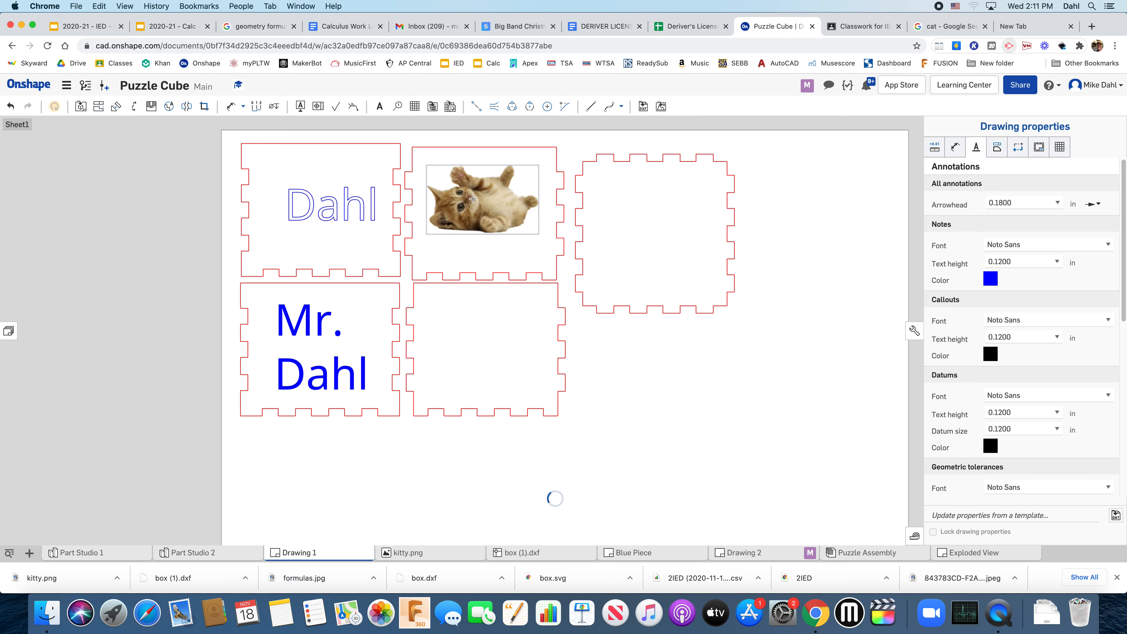
click(481, 215)
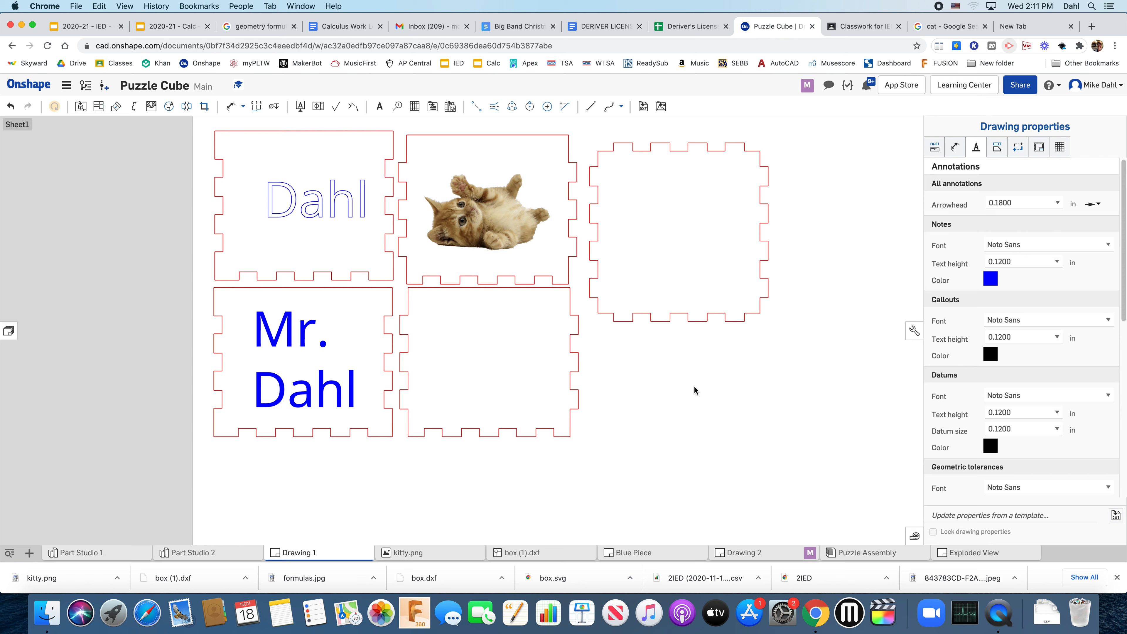
mouse_move(645, 370)
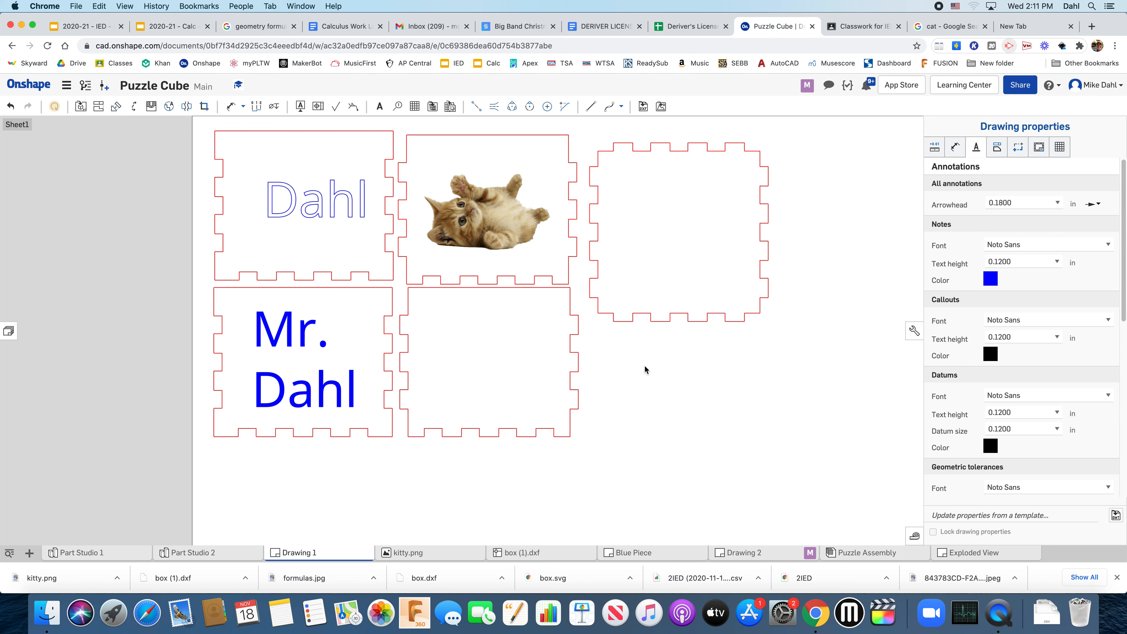
click(485, 212)
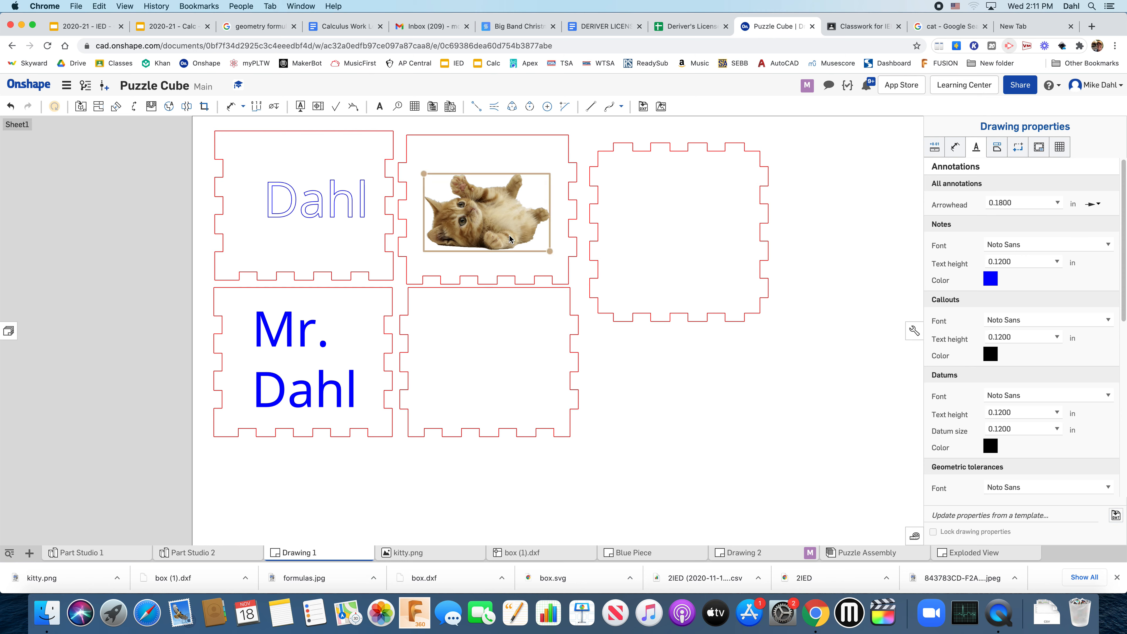